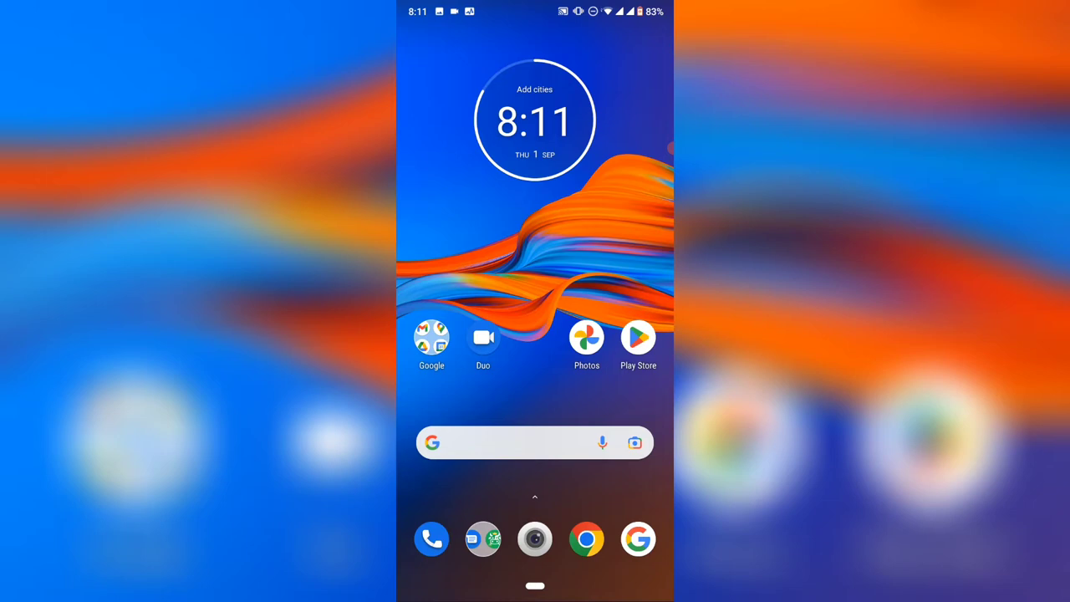
Launch the Google app from the home screen to its Discover feed.
{"action": "left_click", "coordinate": [536, 441]}
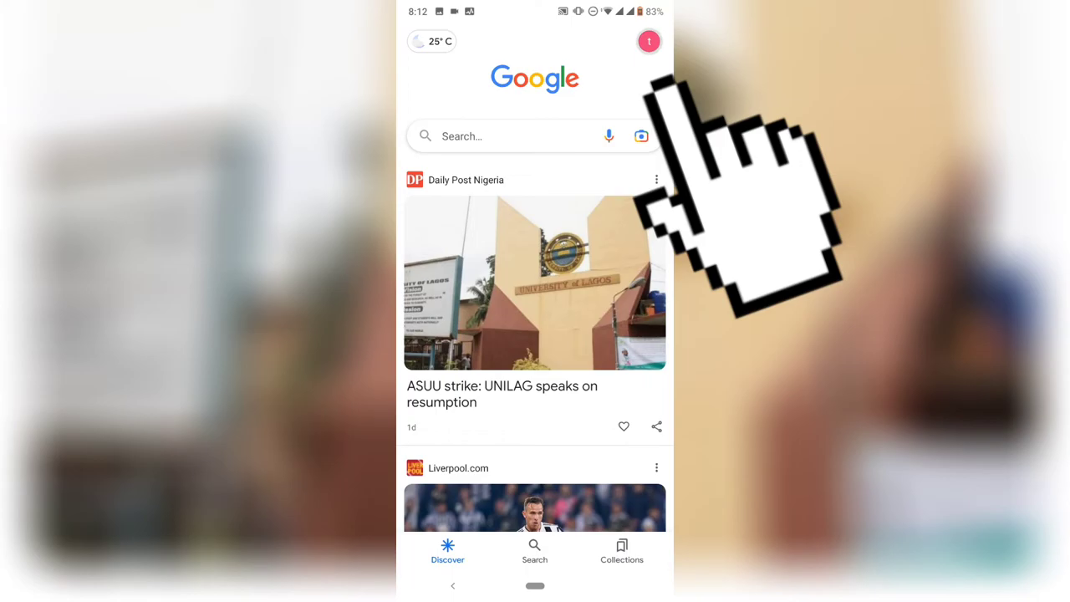
Go from the profile picture to Manage your Google Account and reach the third-party apps section.
{"action": "left_click", "coordinate": [649, 40]}
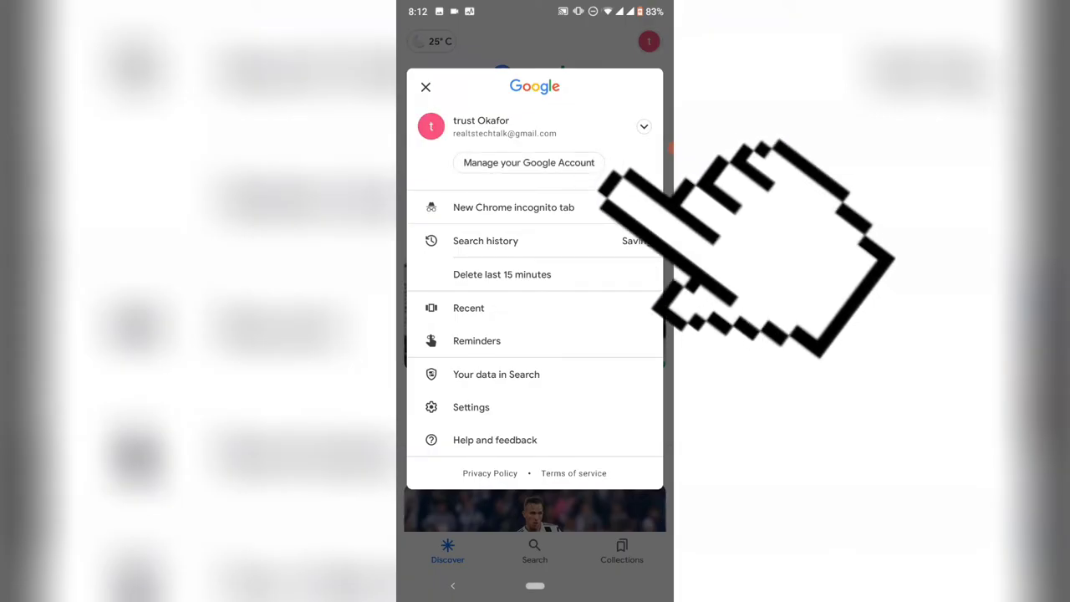
{"action": "left_click", "coordinate": [528, 163]}
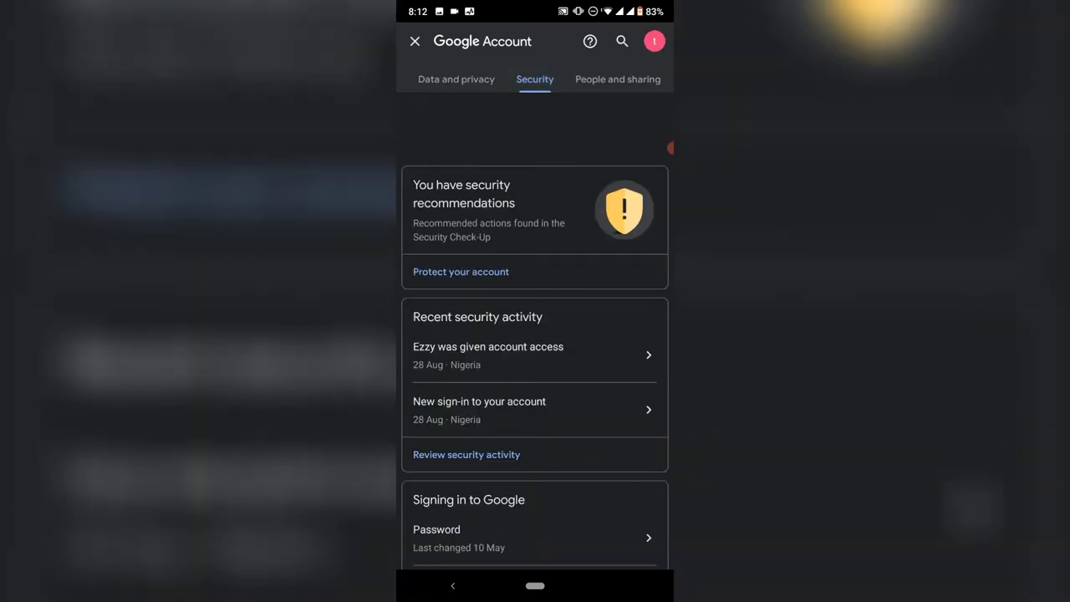
{"action": "scroll", "scroll_direction": "down", "scroll_amount": 3}
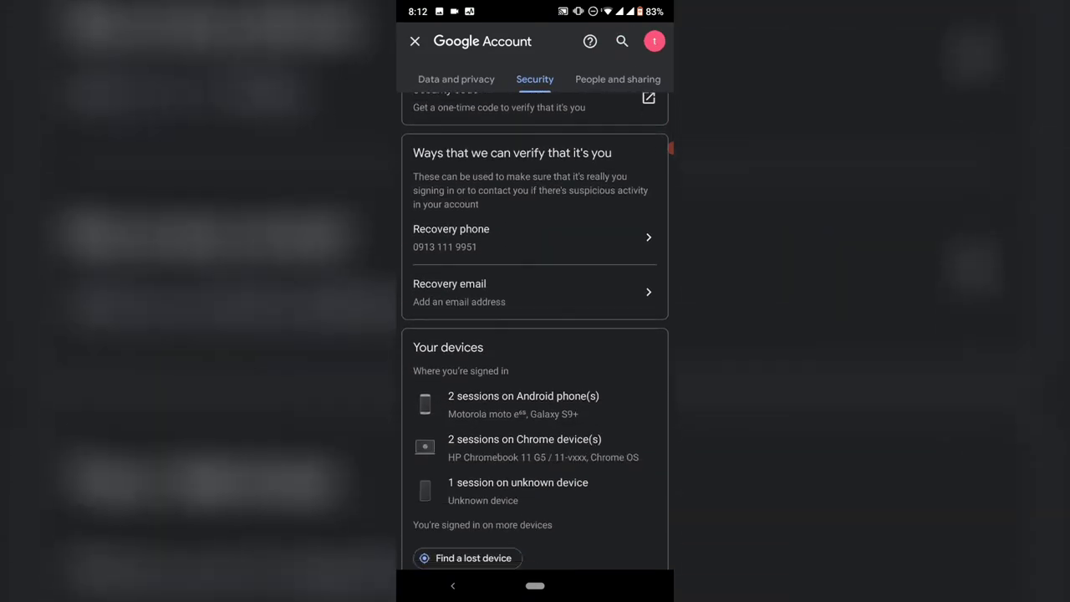
{"action": "scroll", "scroll_direction": "down", "scroll_amount": 3}
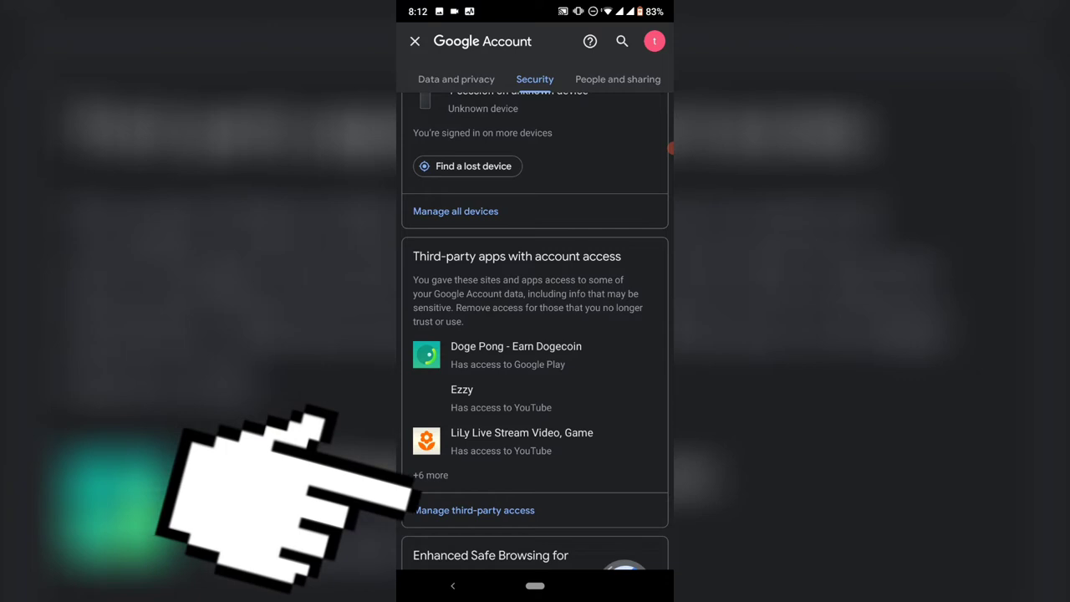
Choose Manage third-party access to list every app connected to the account.
{"action": "left_click", "coordinate": [474, 510]}
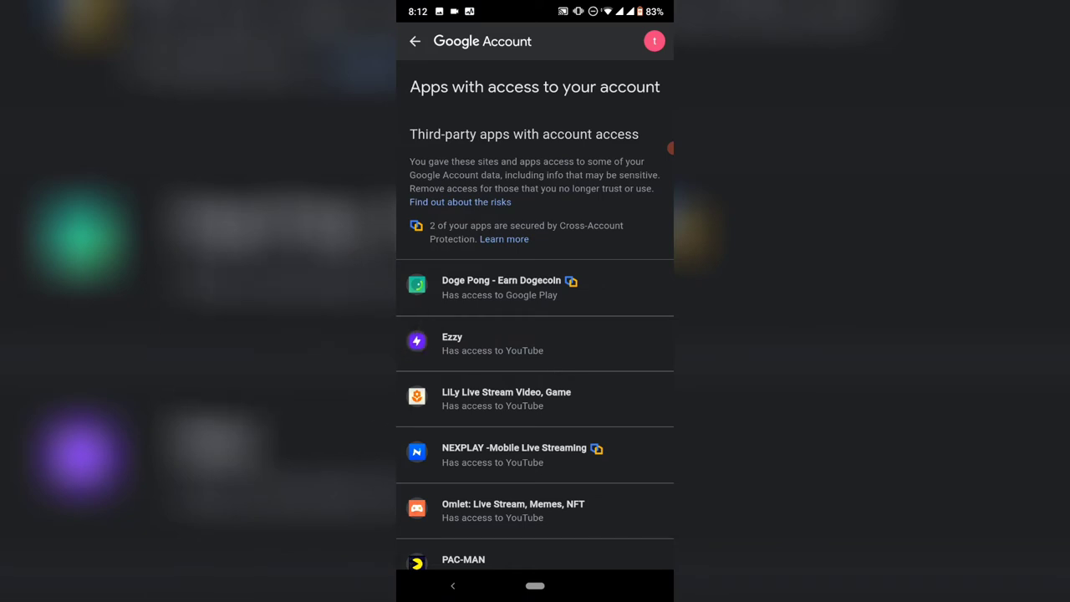
Expand Ezzy to review its YouTube and basic info permissions, then choose Remove access.
{"action": "left_click", "coordinate": [467, 343]}
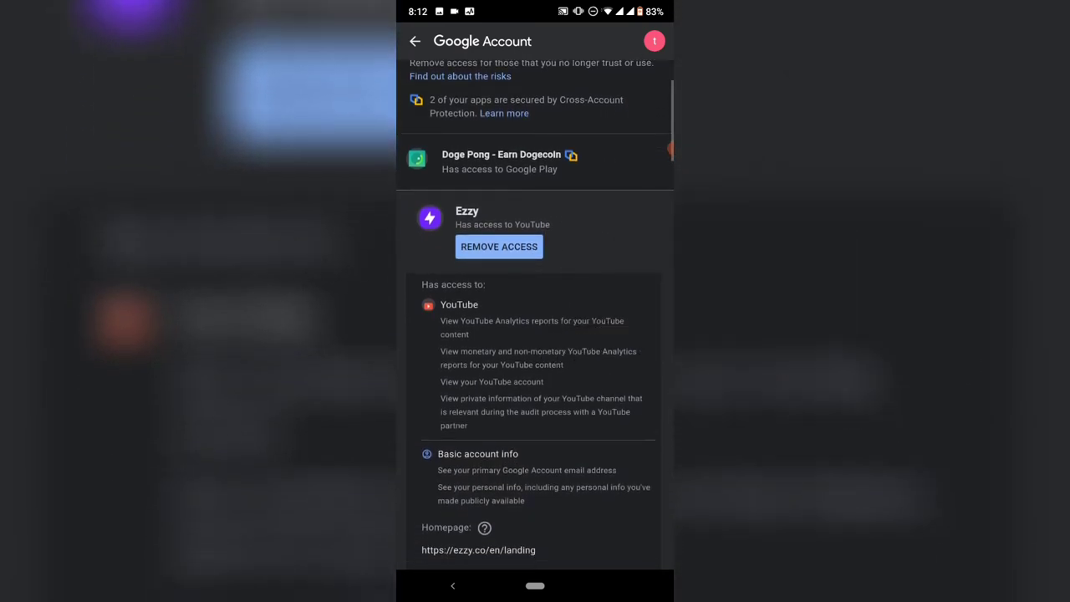
{"action": "scroll", "scroll_direction": "down", "scroll_amount": 3}
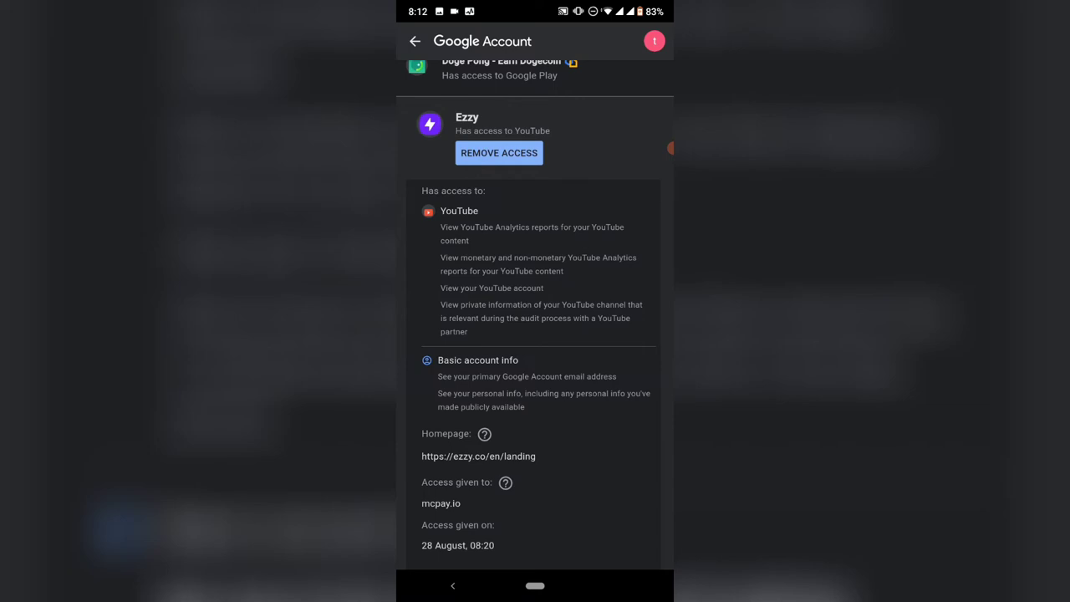
{"action": "scroll", "scroll_direction": "up", "scroll_amount": 3}
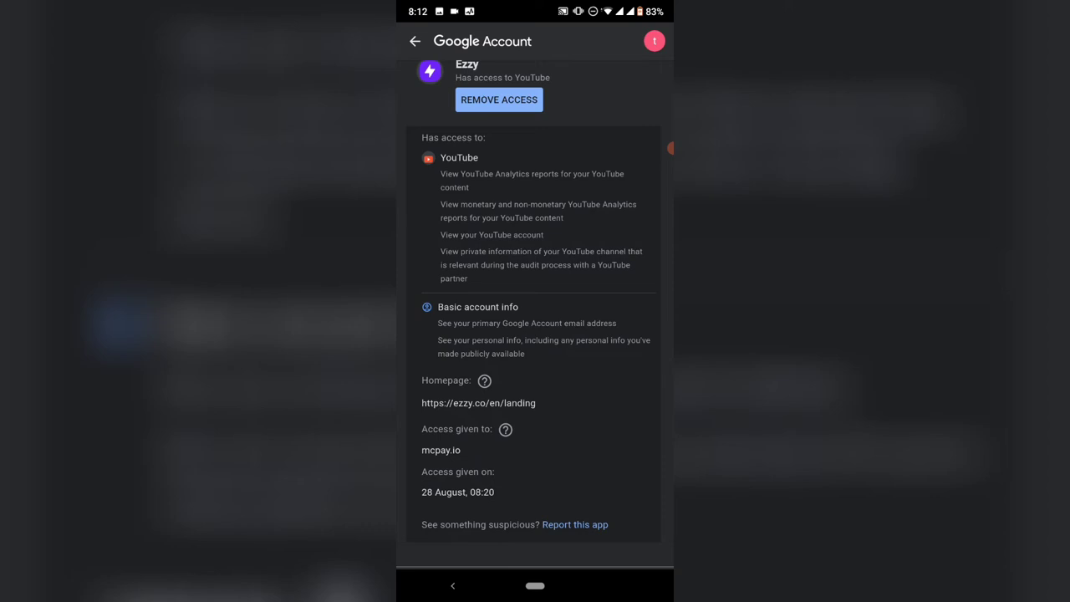
{"action": "scroll", "scroll_direction": "up", "scroll_amount": 3}
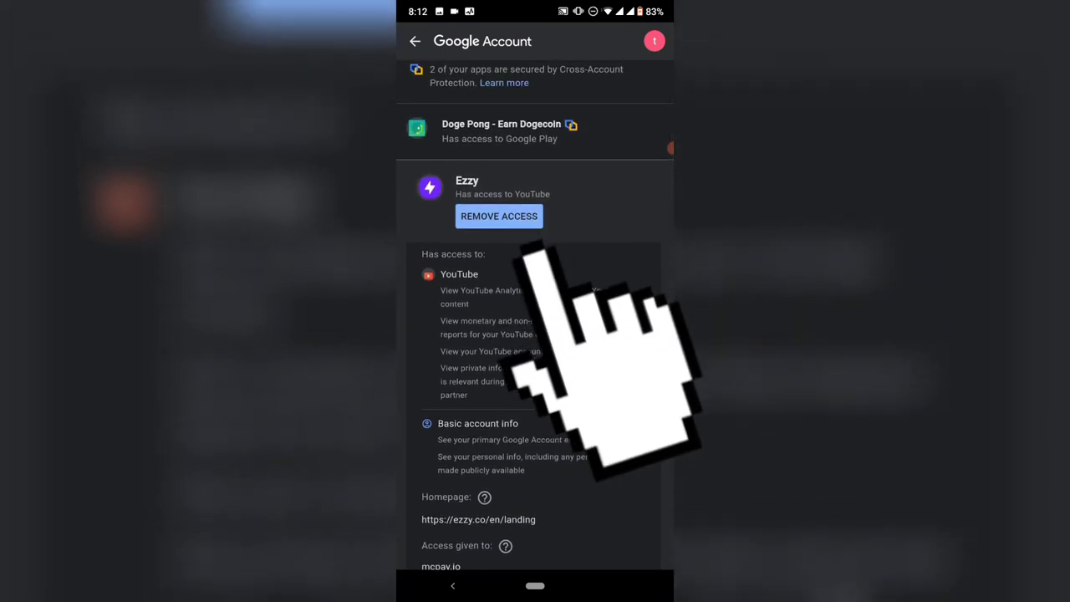
{"action": "scroll", "scroll_direction": "up", "scroll_amount": 3}
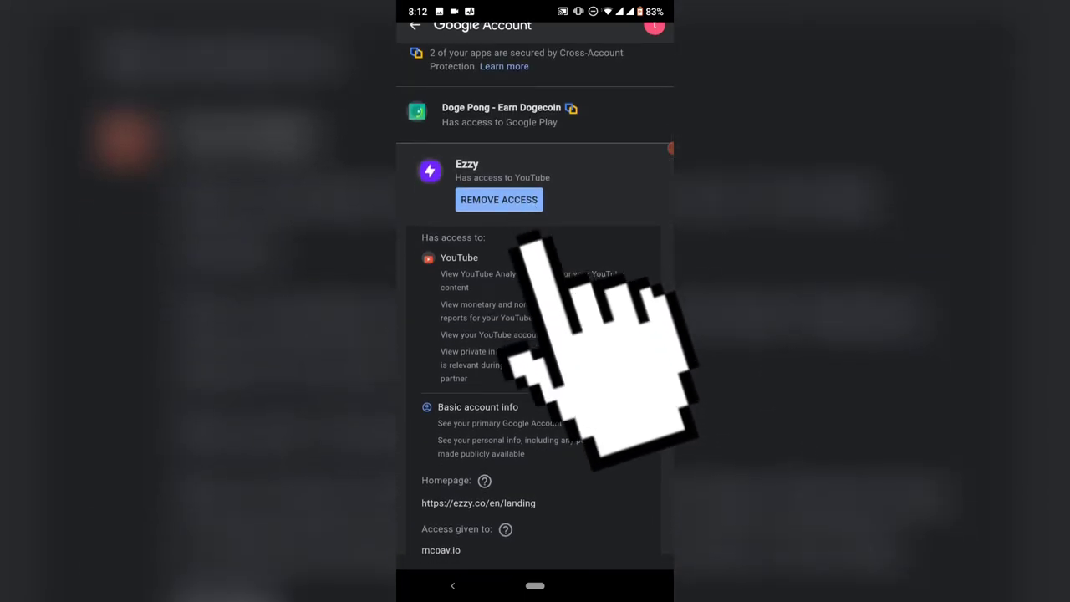
{"action": "left_click", "coordinate": [499, 199]}
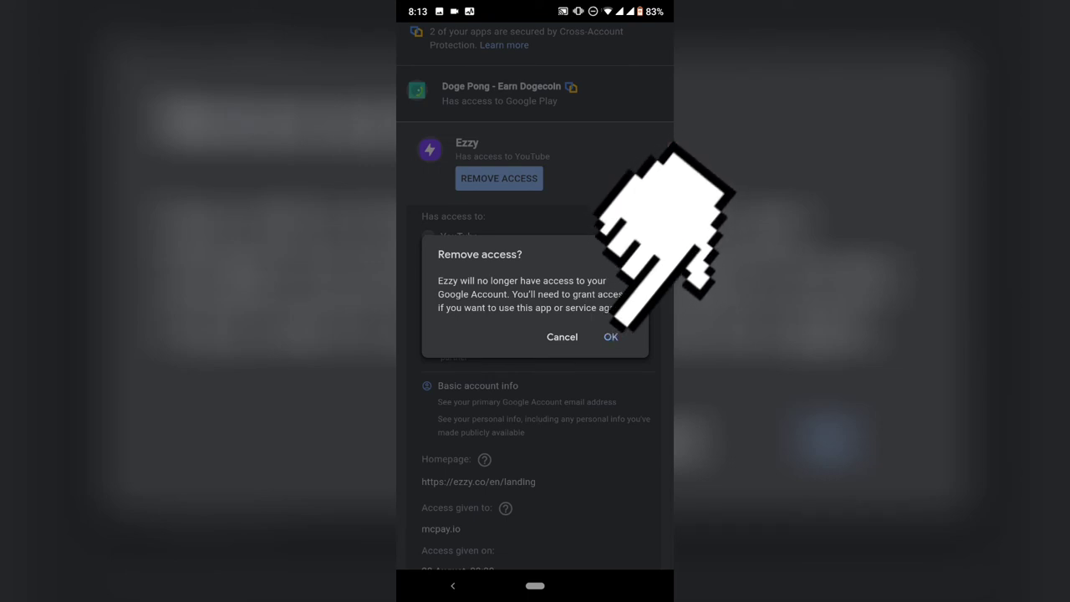
Confirm OK in the Remove access? dialog so Ezzy loses account access.
{"action": "left_click", "coordinate": [610, 337]}
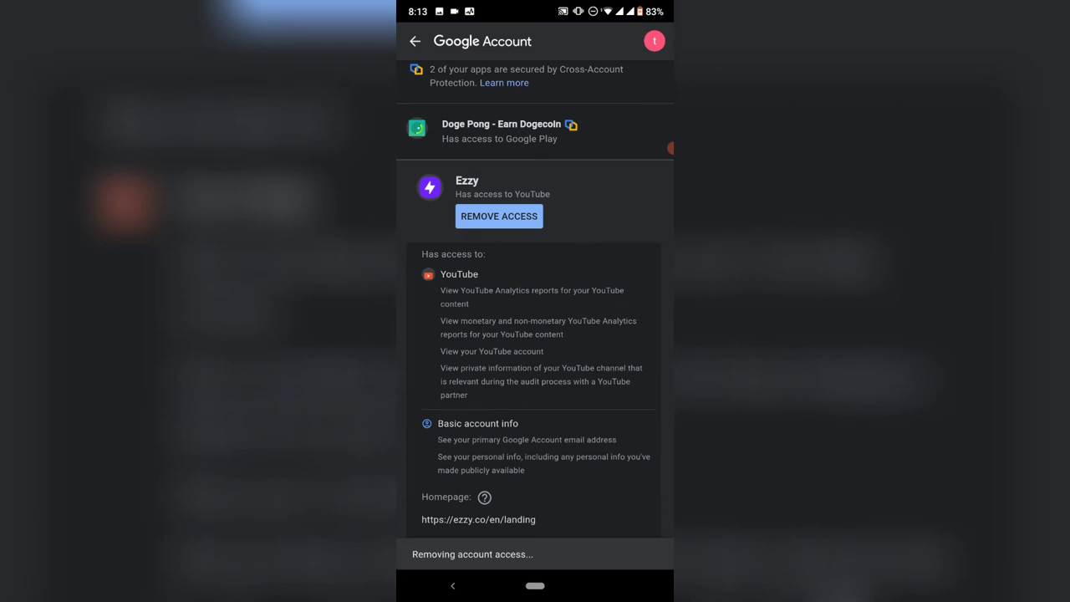
{"action": "left_click", "coordinate": [498, 216]}
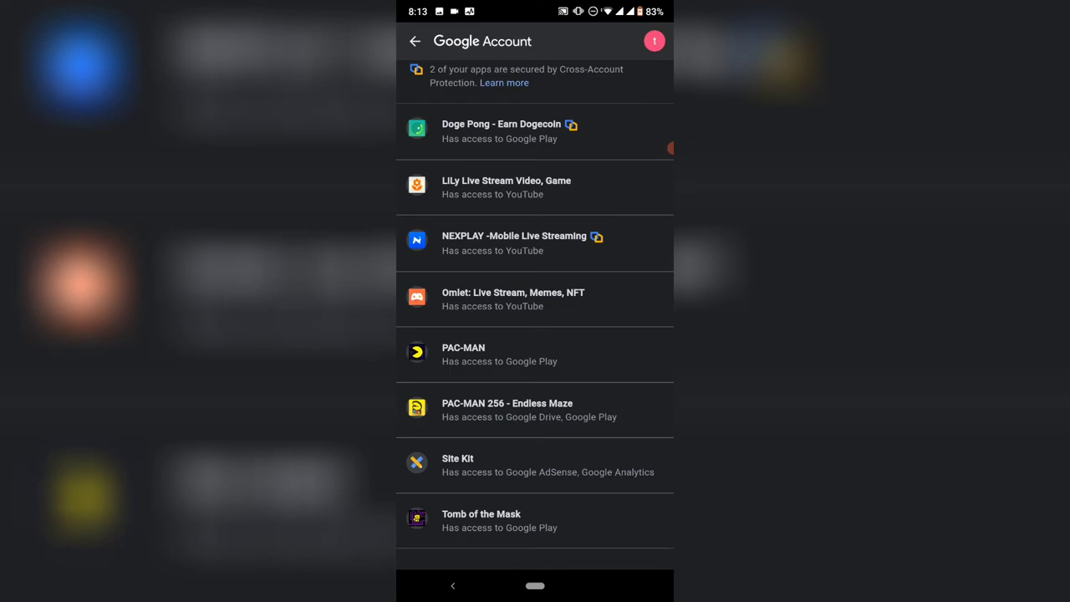
Scroll back to the top of the apps-with-access list to verify Ezzy is gone.
{"action": "scroll", "scroll_direction": "up", "scroll_amount": 3}
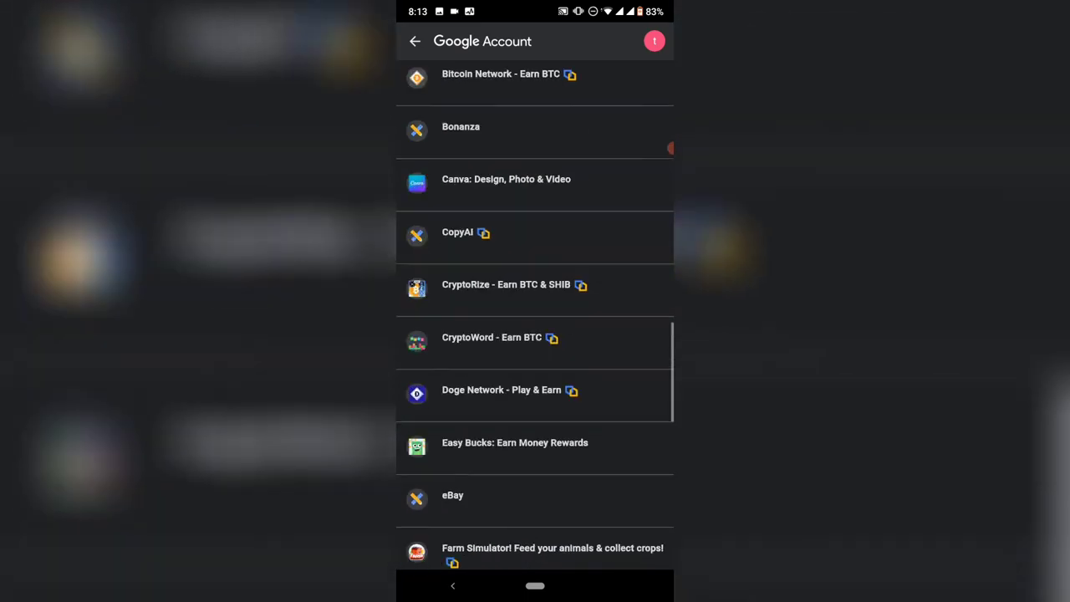
{"action": "scroll", "scroll_direction": "up", "scroll_amount": 3}
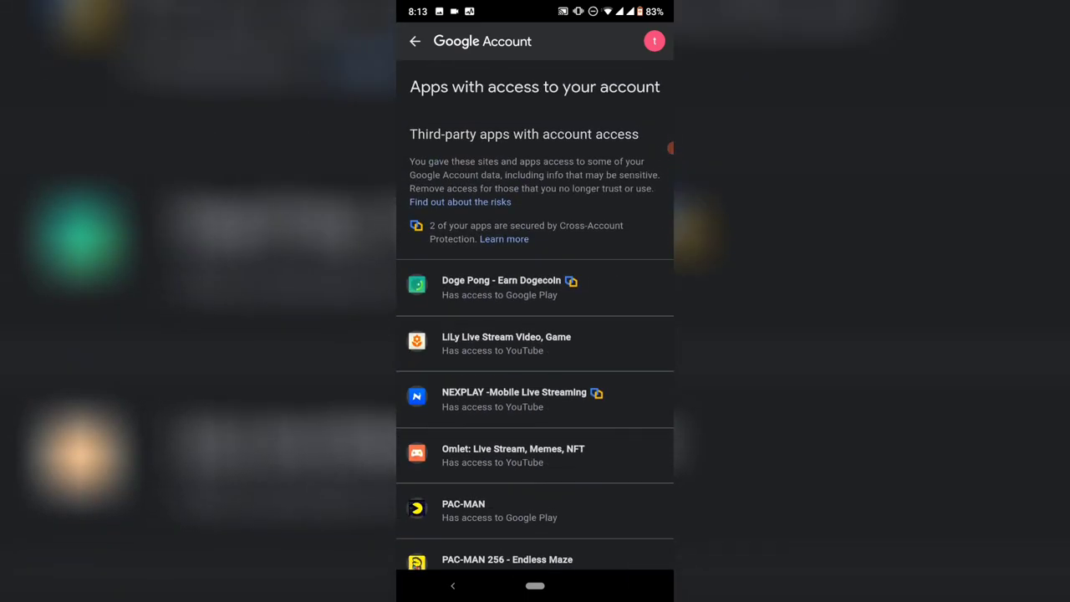